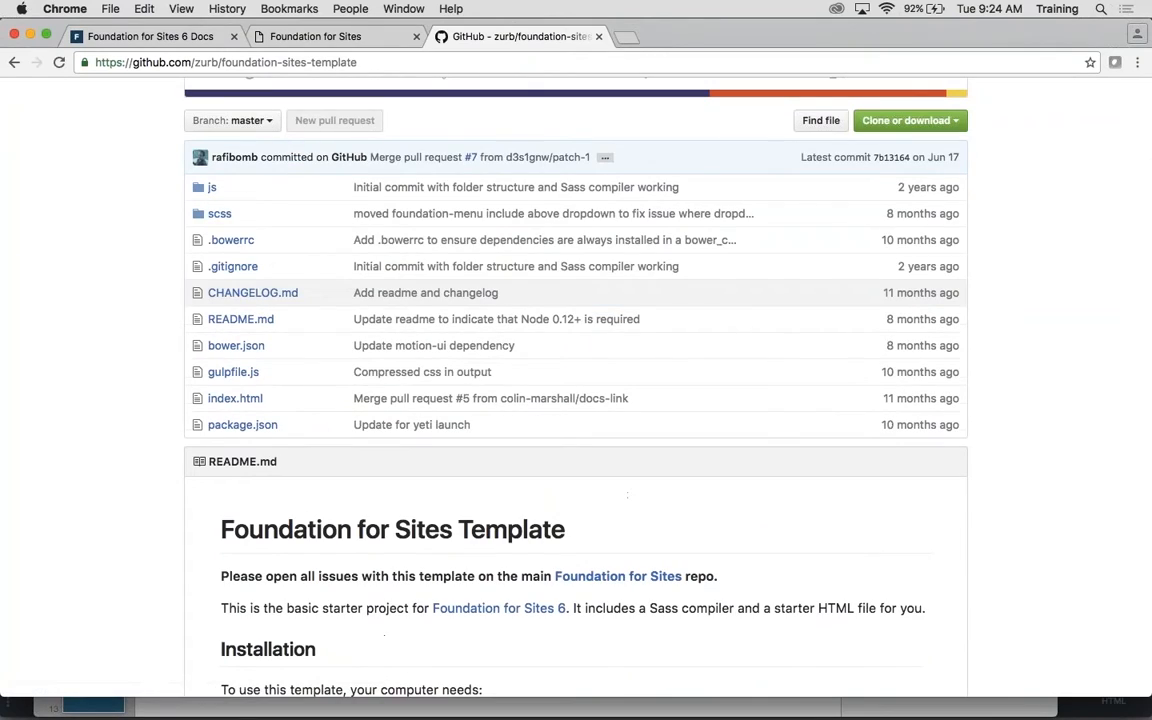
Switch Chrome to the locally served Foundation for Sites page
left_click(315, 36)
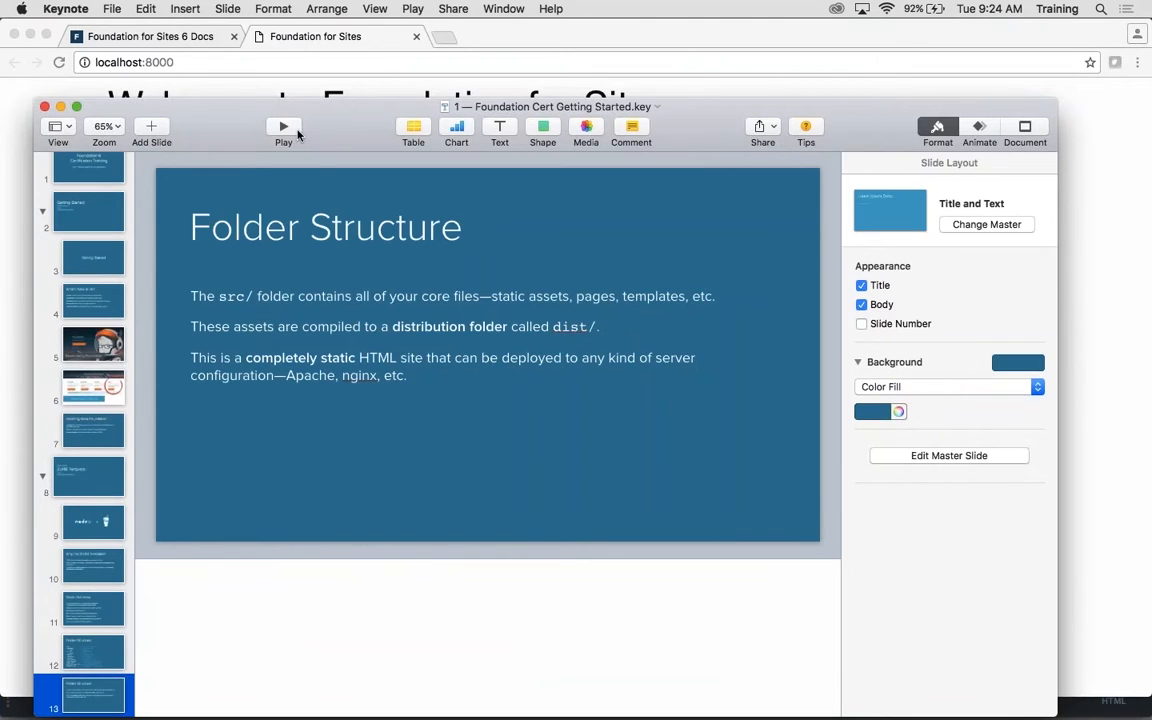
Play the Foundation Keynote deck through to the COPY slide
left_click(283, 131)
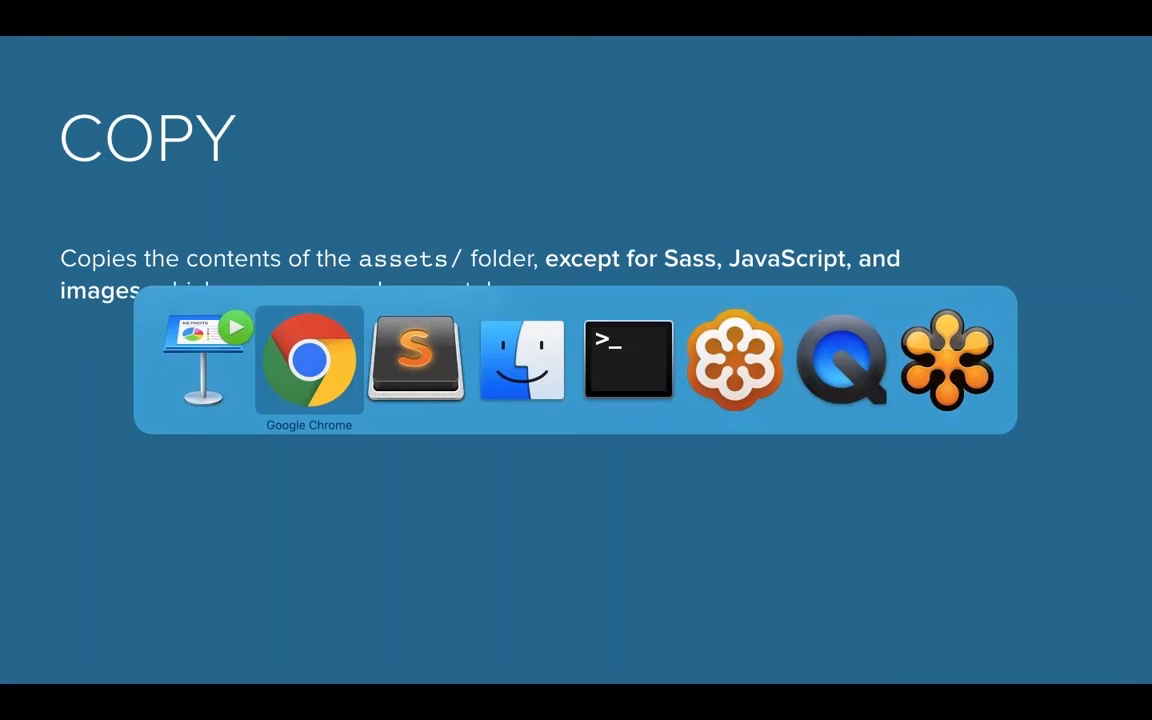
mouse_move(841, 360)
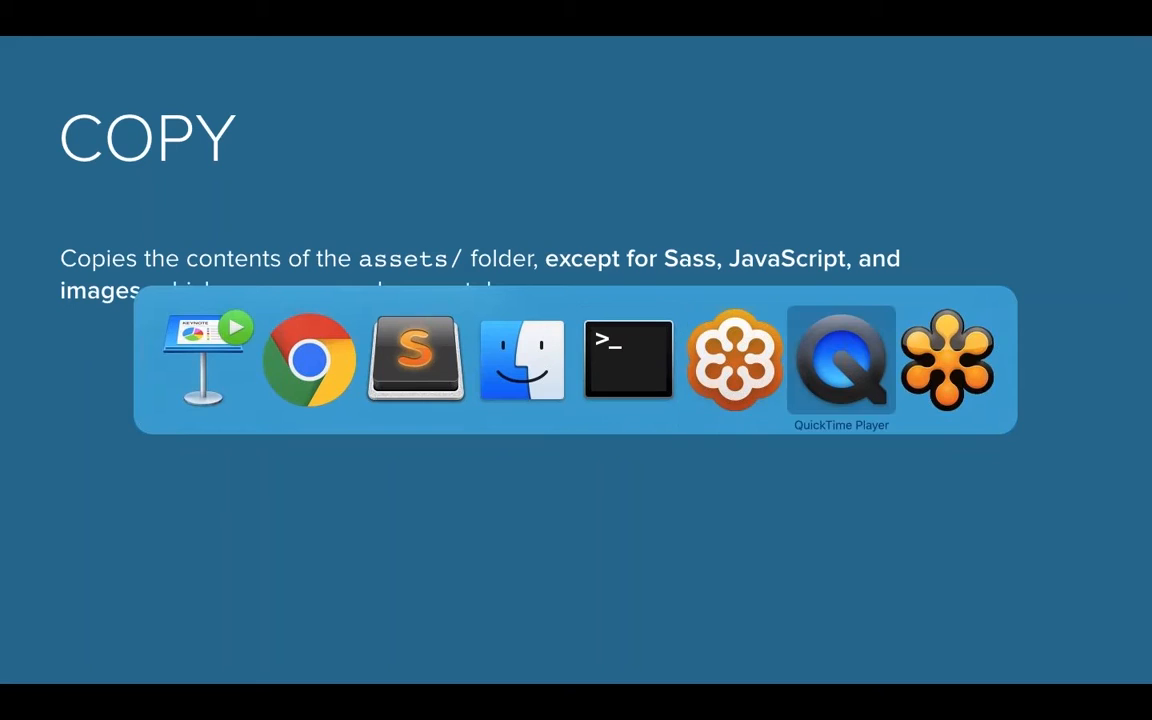
Open gulpfile.babel.js in Sublime Text and search for 'copy' to reach the copy task
left_click(415, 360)
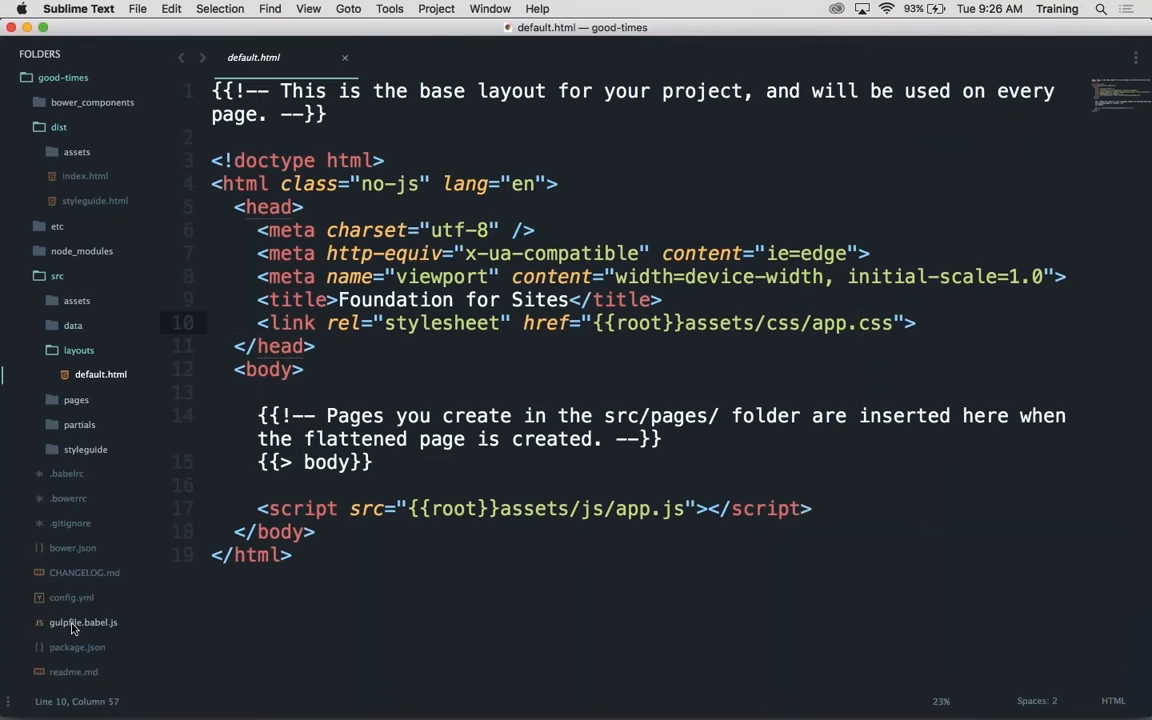
left_click(83, 622)
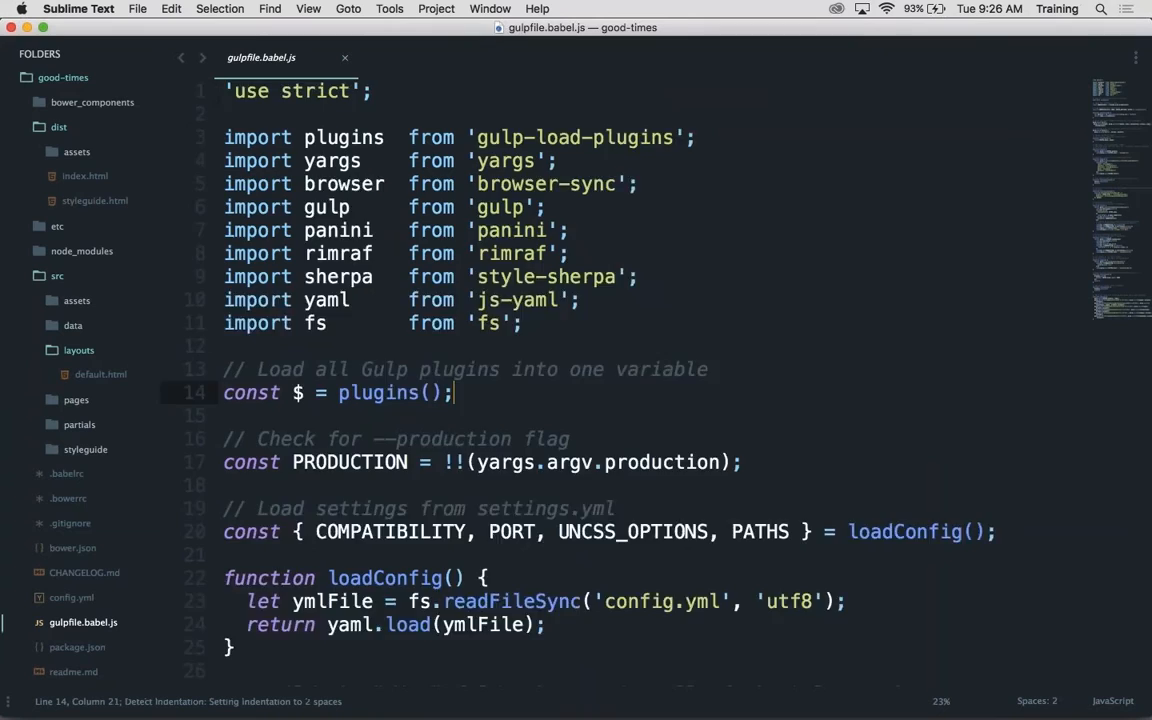
type("cop")
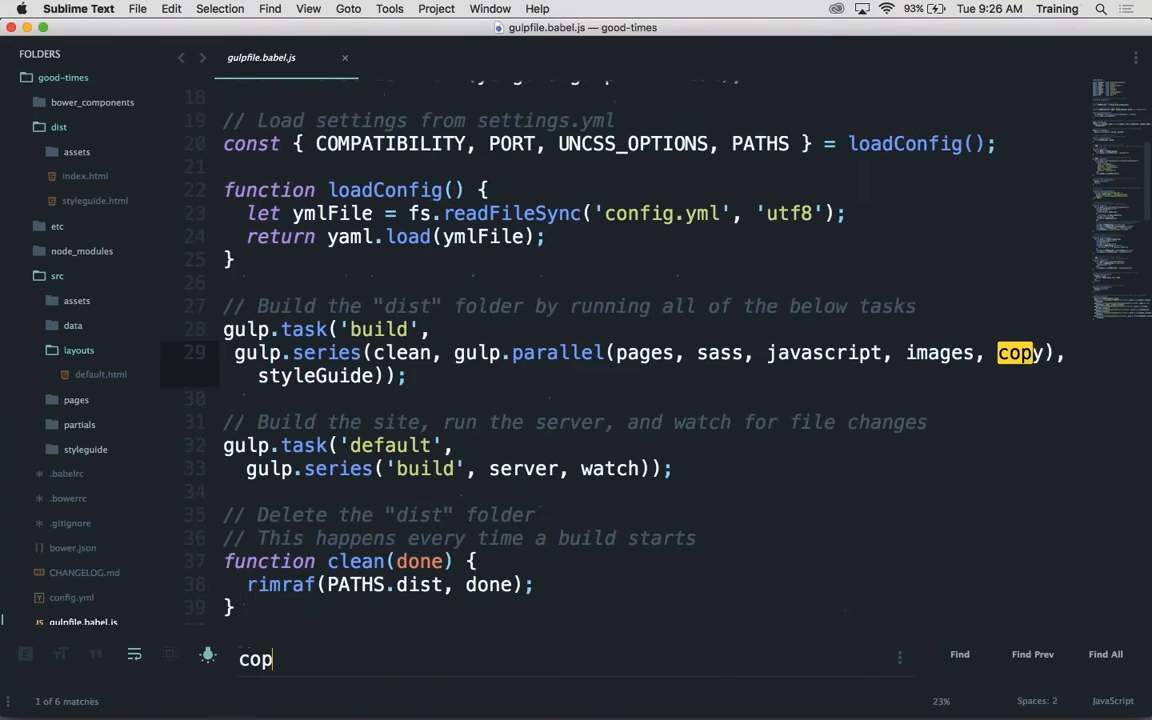
type("y")
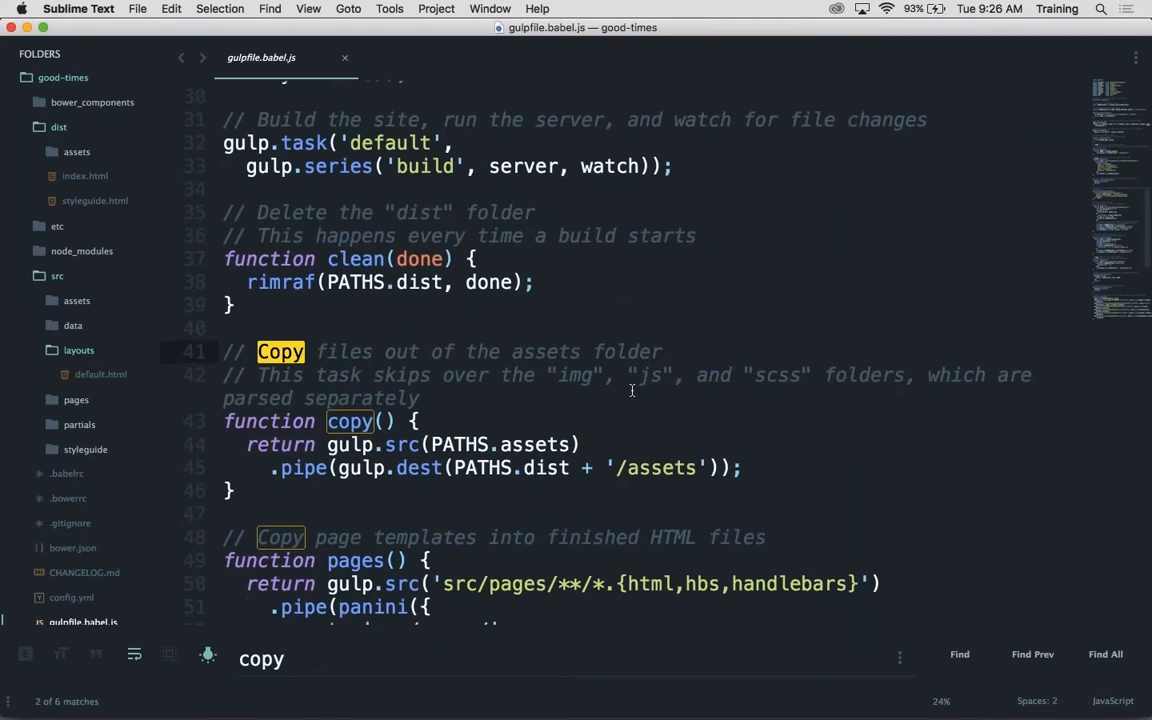
Scroll gulpfile.babel.js to show the copy() and pages() functions
scroll("down", 3)
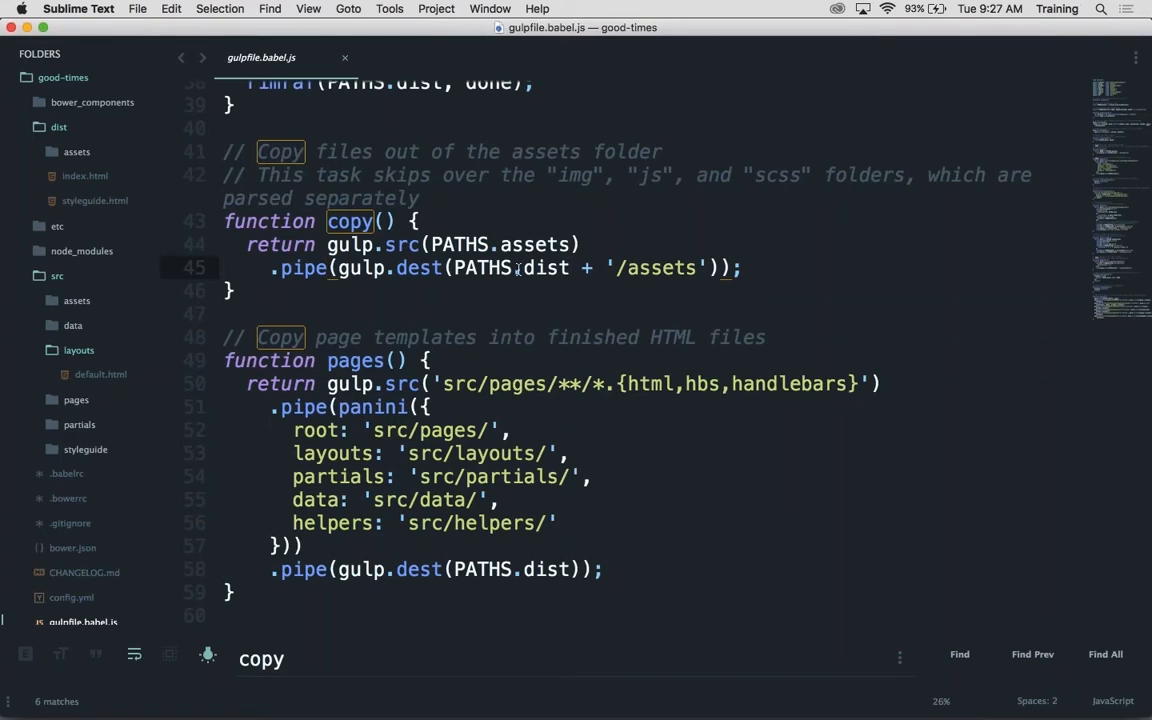
double_click(541, 267)
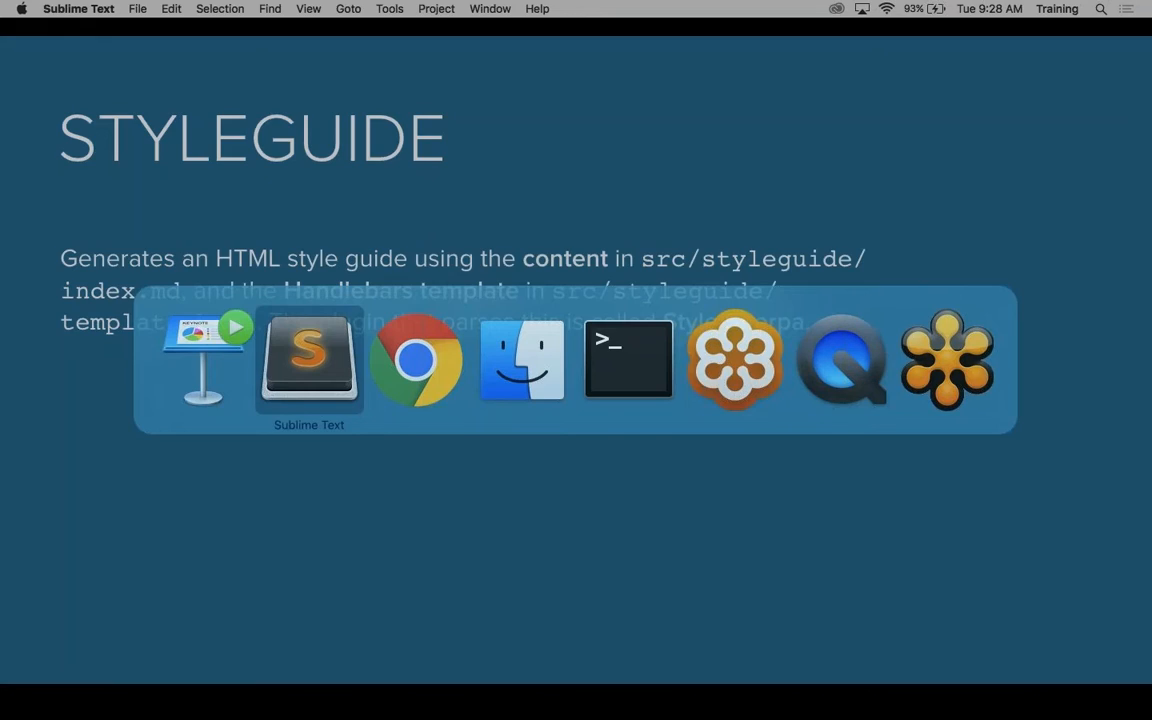
Return from the Keynote STYLEGUIDE slide to the gulpfile in Sublime Text
left_click(309, 360)
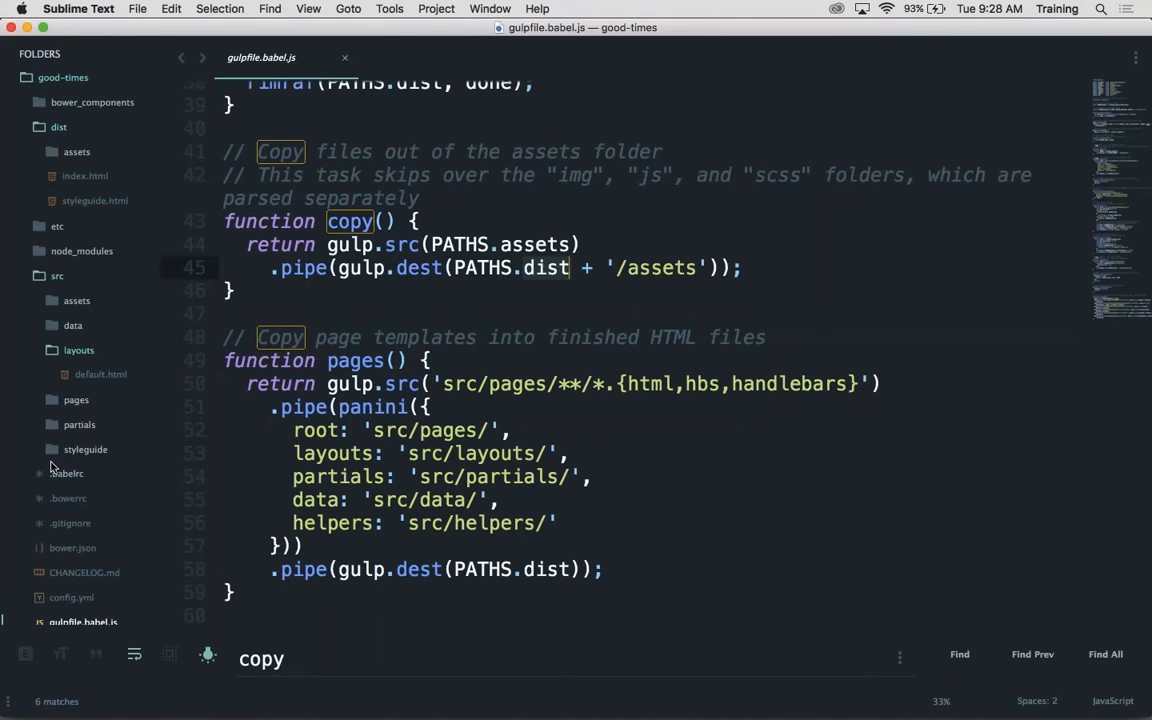
Expand src/styleguide, scroll through template.html to its body markup, then open index.md
left_click(85, 449)
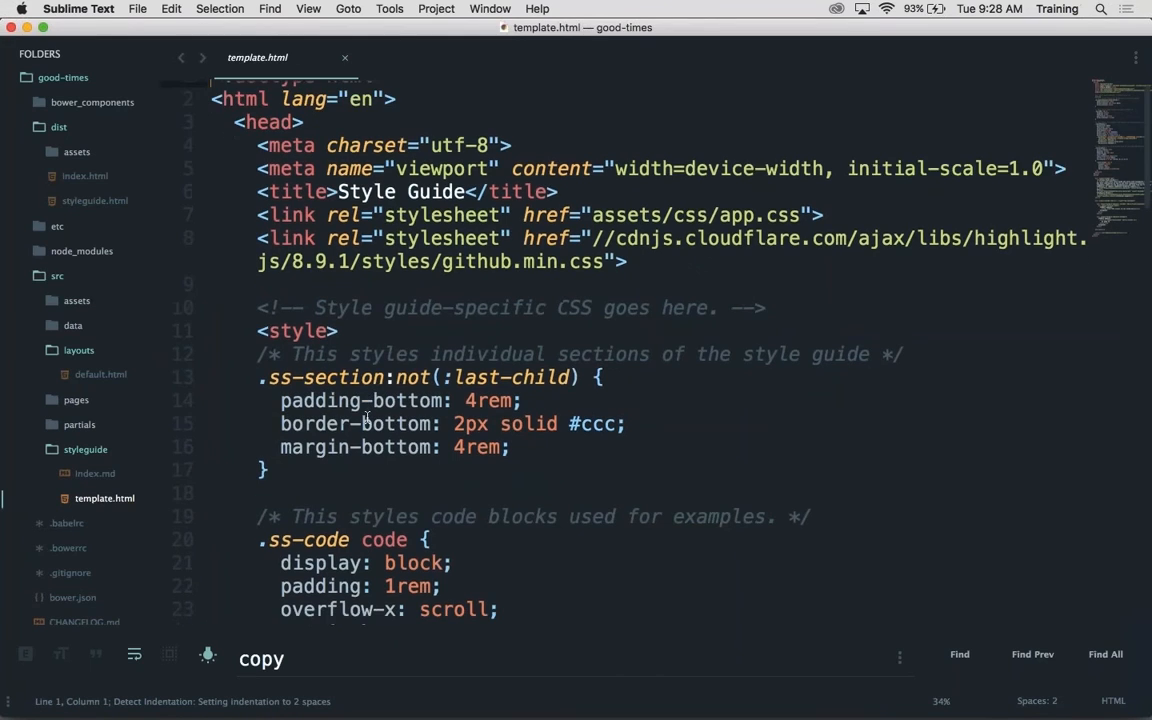
scroll("down", 3)
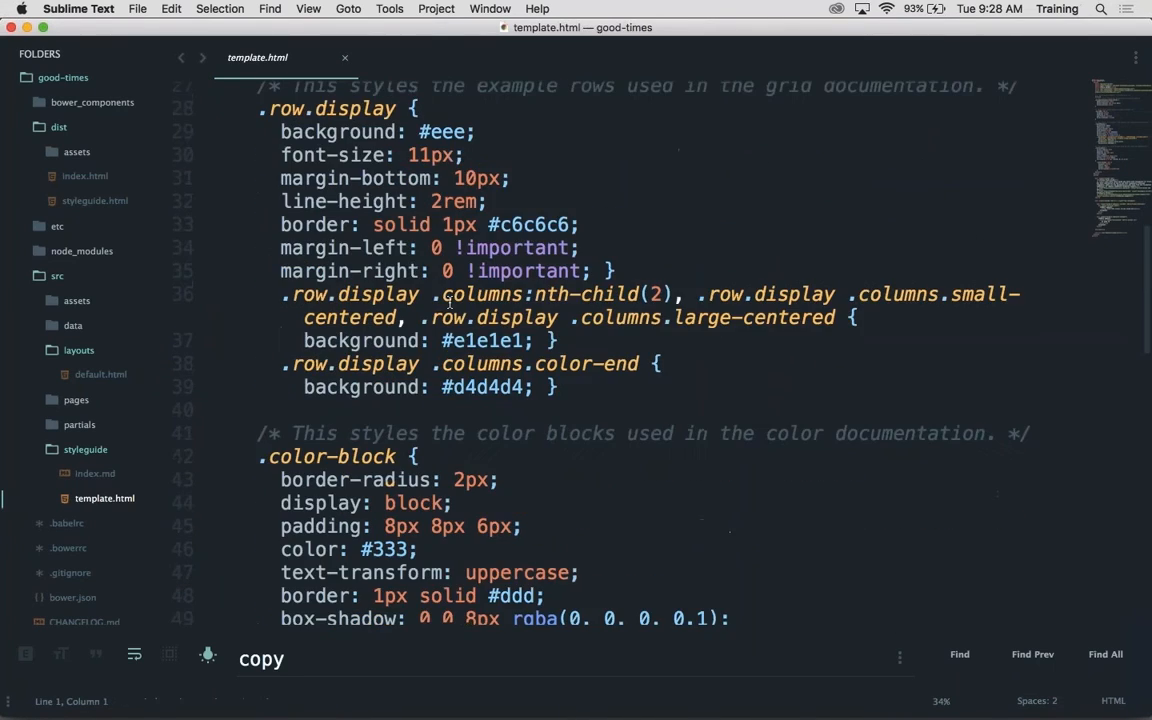
scroll("down", 3)
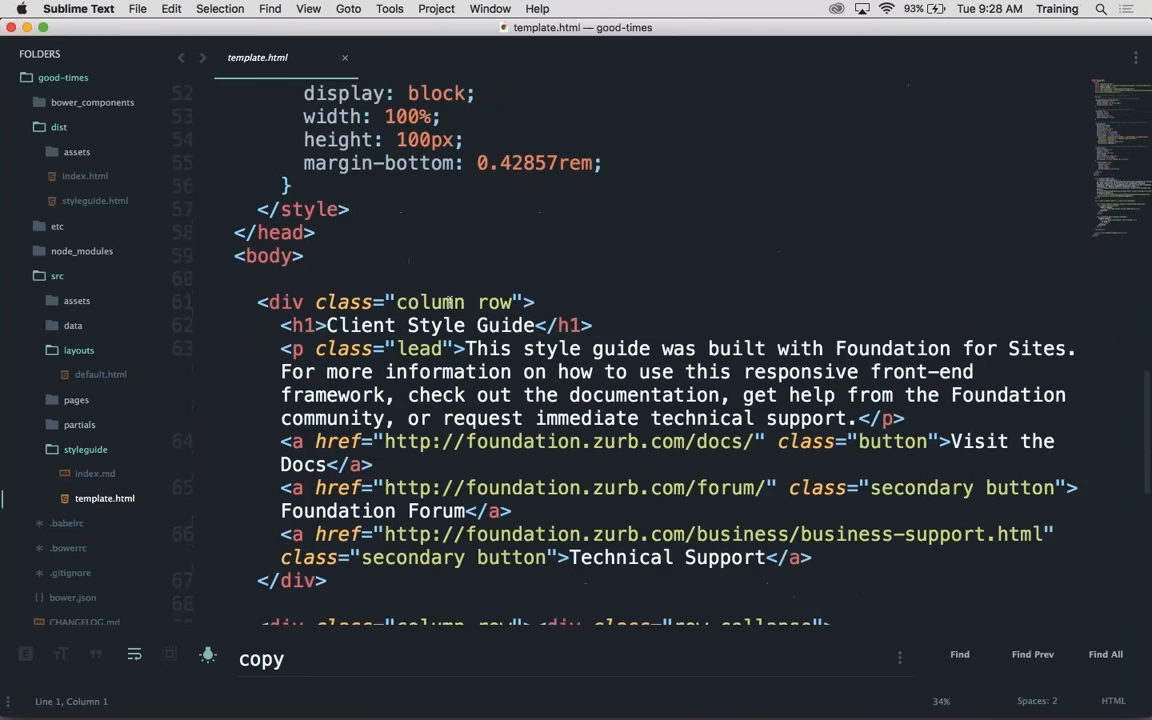
scroll("down", 3)
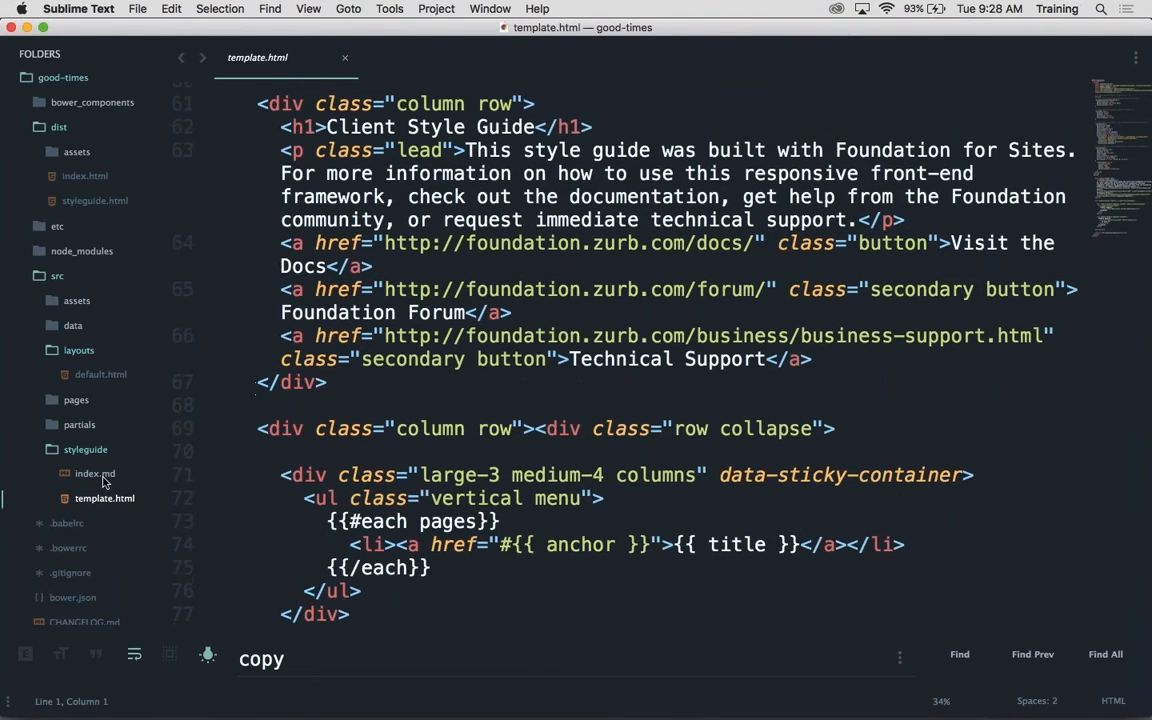
left_click(95, 473)
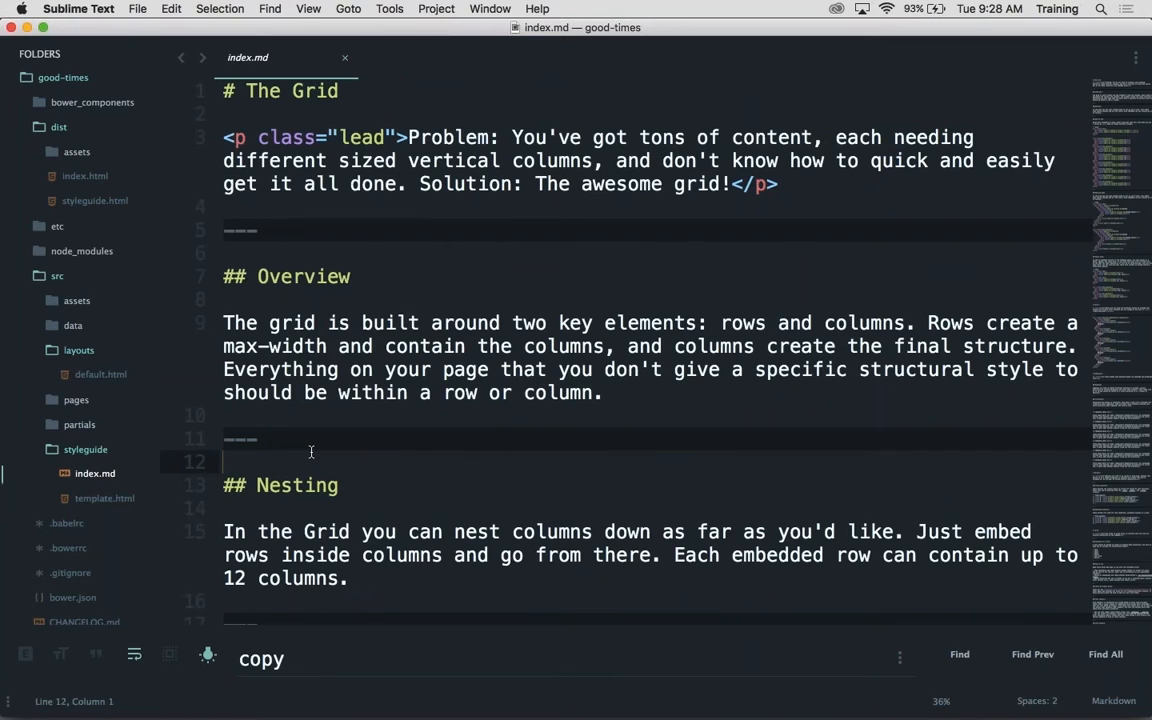
Scroll index.md to How to Use, try '_example' on the ```html fence, then select the row display markup
scroll("down", 3)
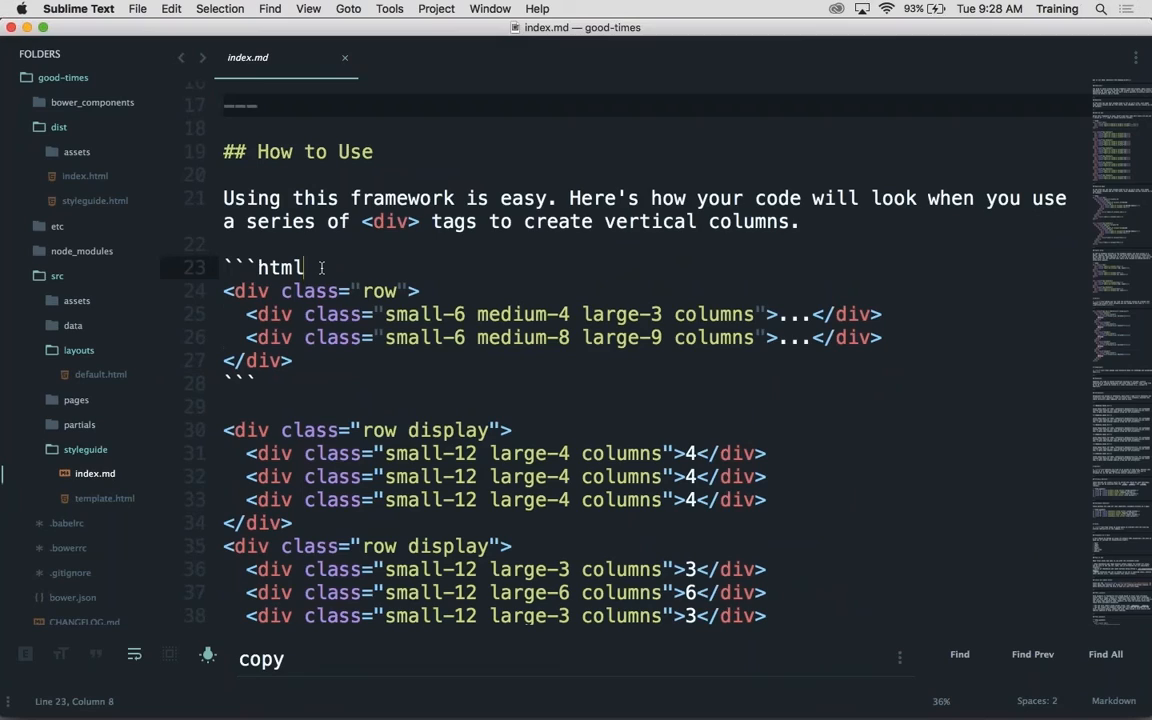
type("_e")
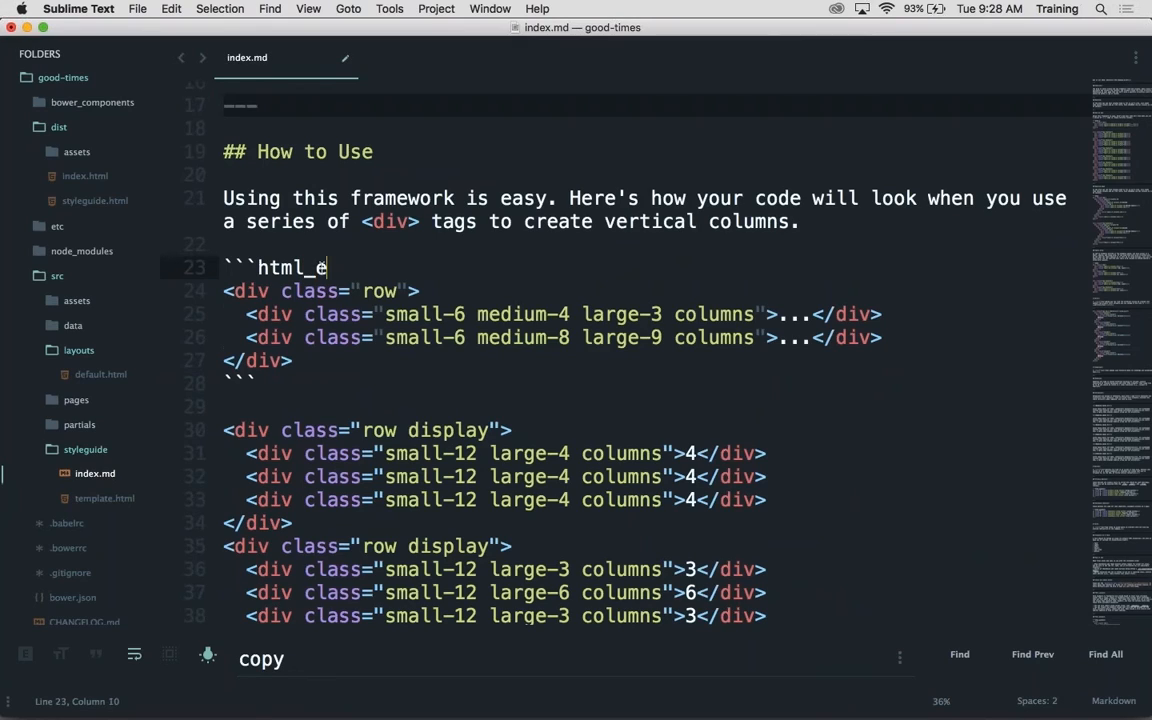
type("xample")
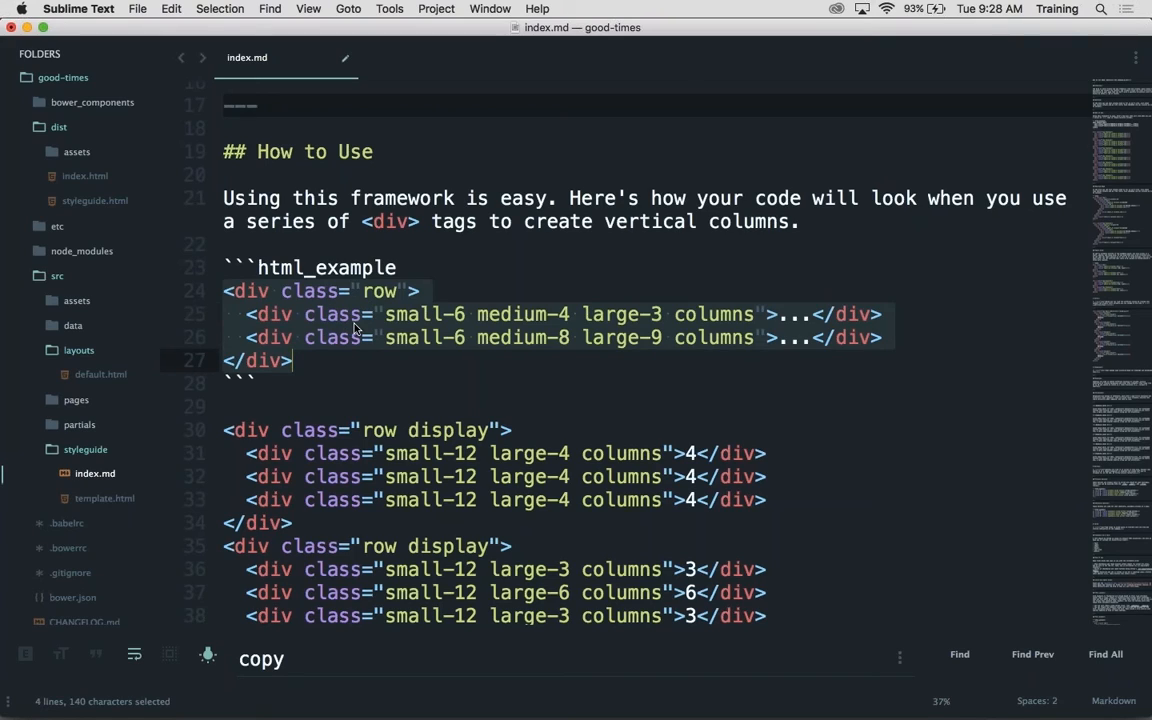
mouse_move(318, 538)
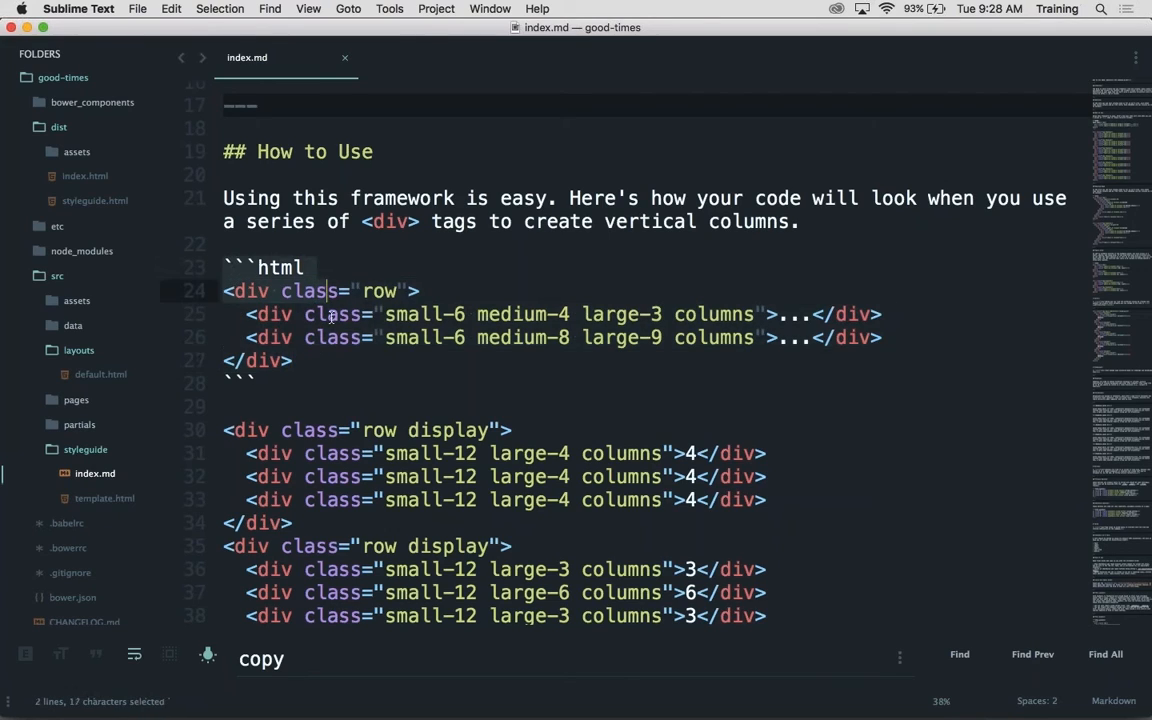
left_click(275, 453)
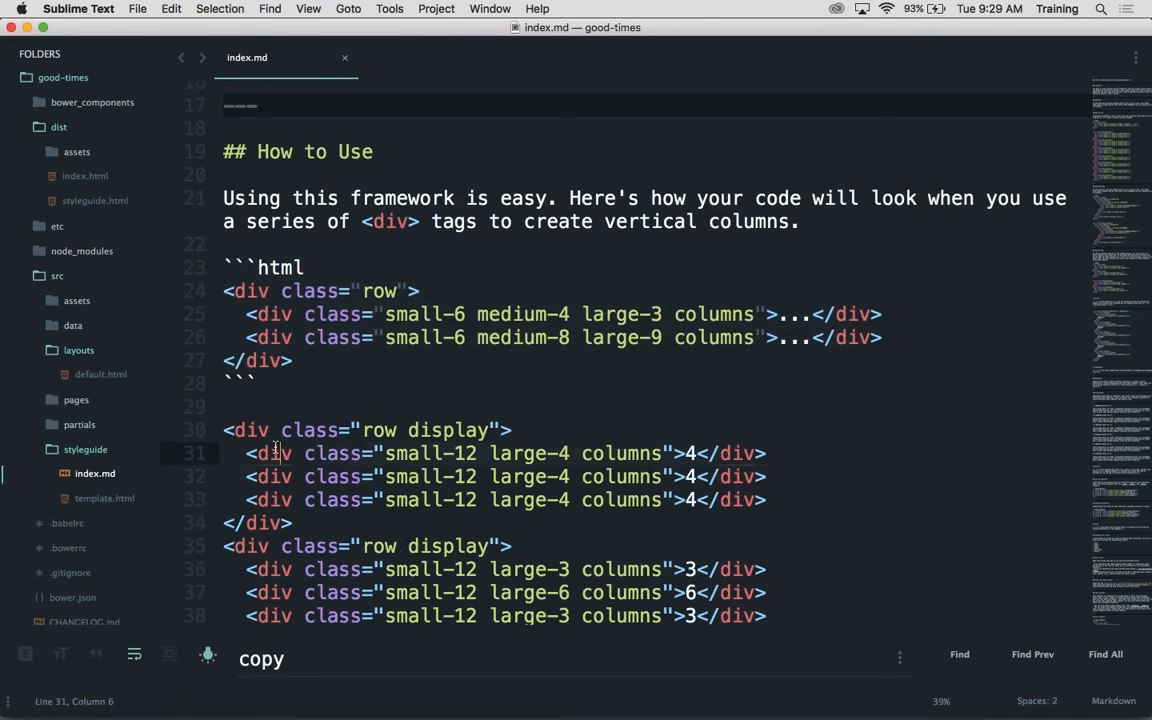